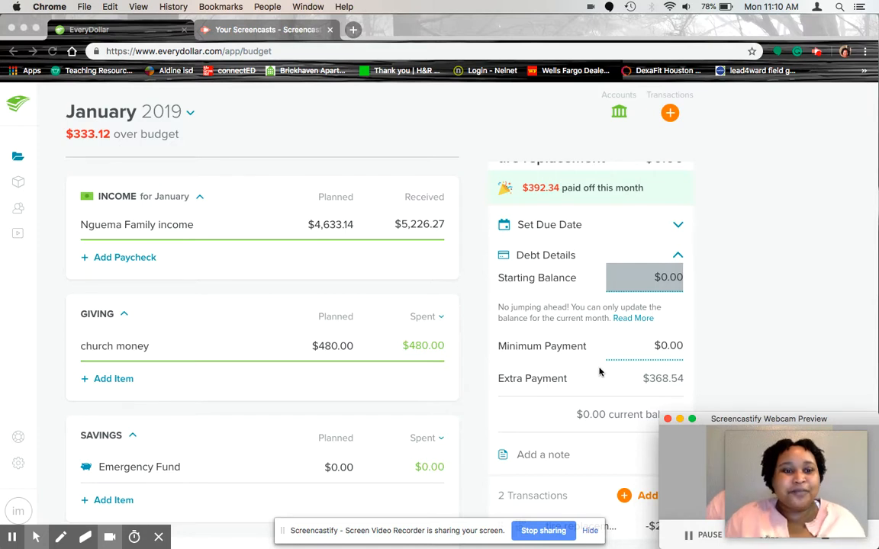
{"action": "mouse_move", "coordinate": [309, 414]}
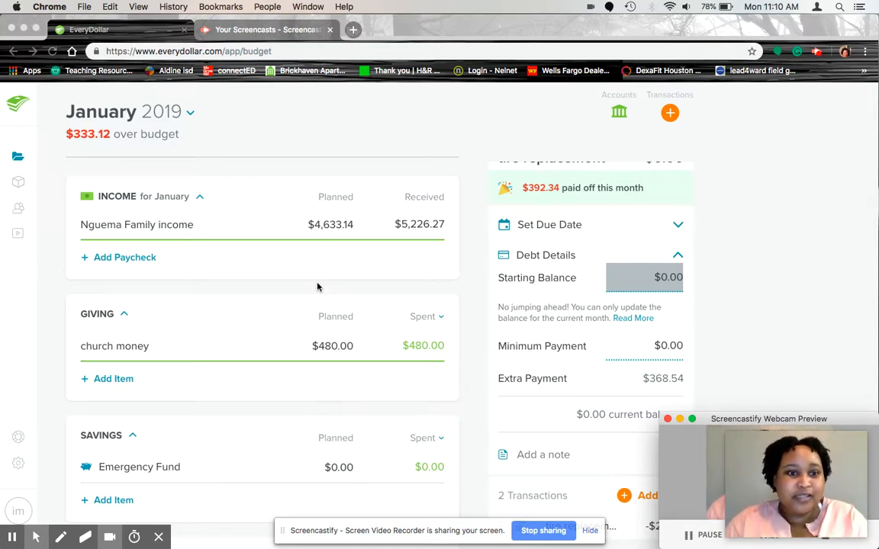
{"action": "mouse_move", "coordinate": [303, 246]}
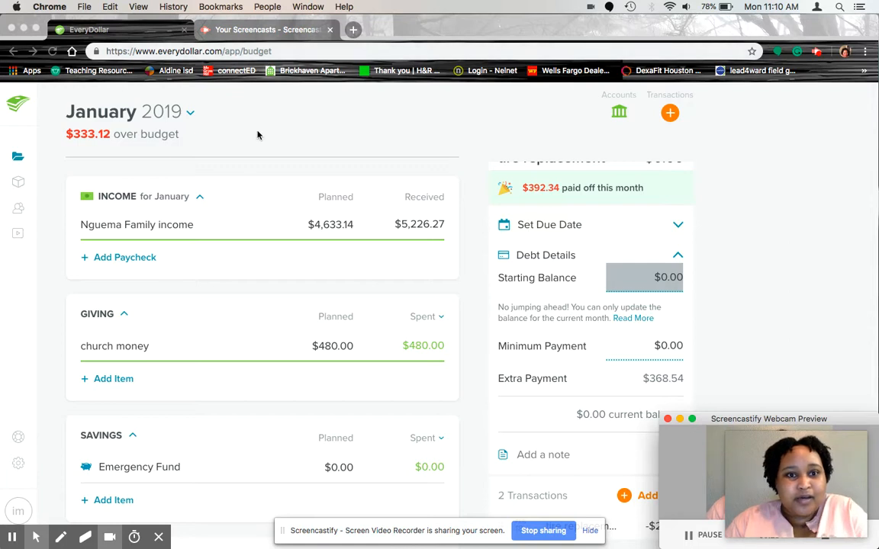
{"action": "mouse_move", "coordinate": [252, 316]}
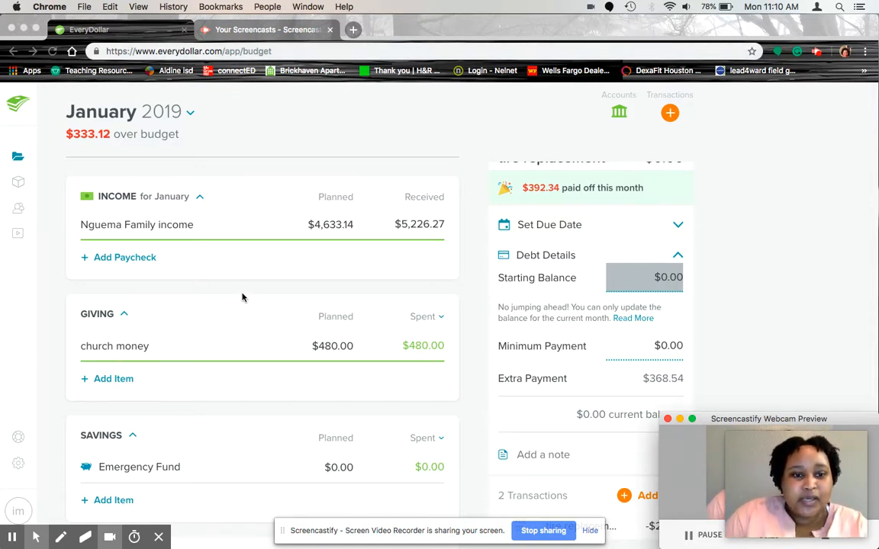
{"action": "mouse_move", "coordinate": [218, 242]}
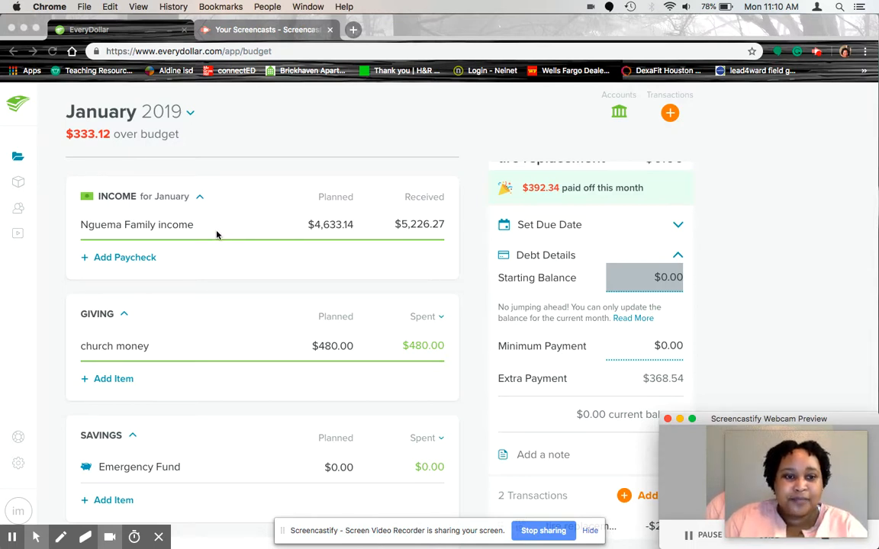
{"action": "mouse_move", "coordinate": [337, 218]}
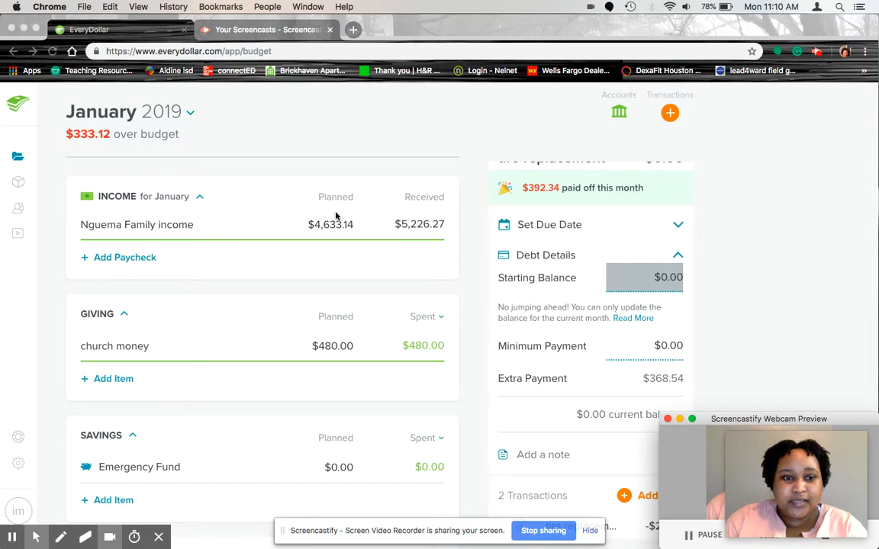
{"action": "mouse_move", "coordinate": [387, 260]}
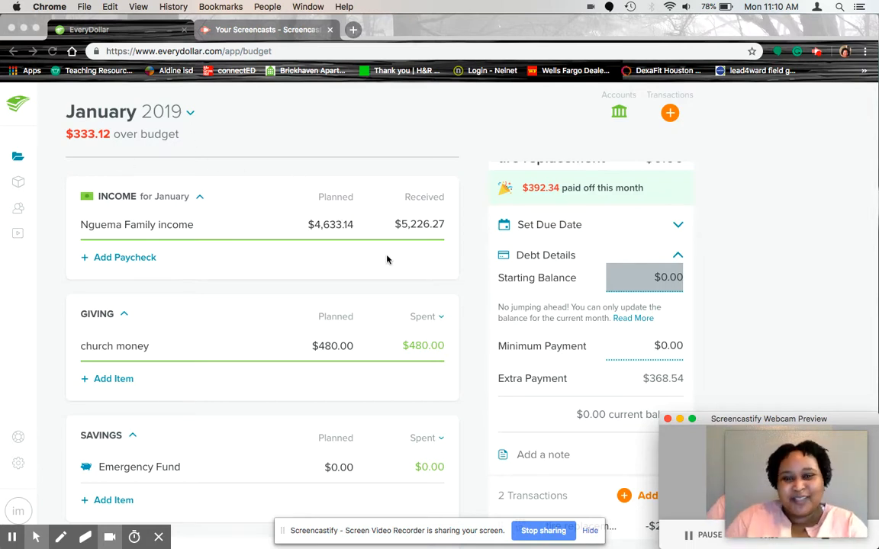
{"action": "mouse_move", "coordinate": [315, 237]}
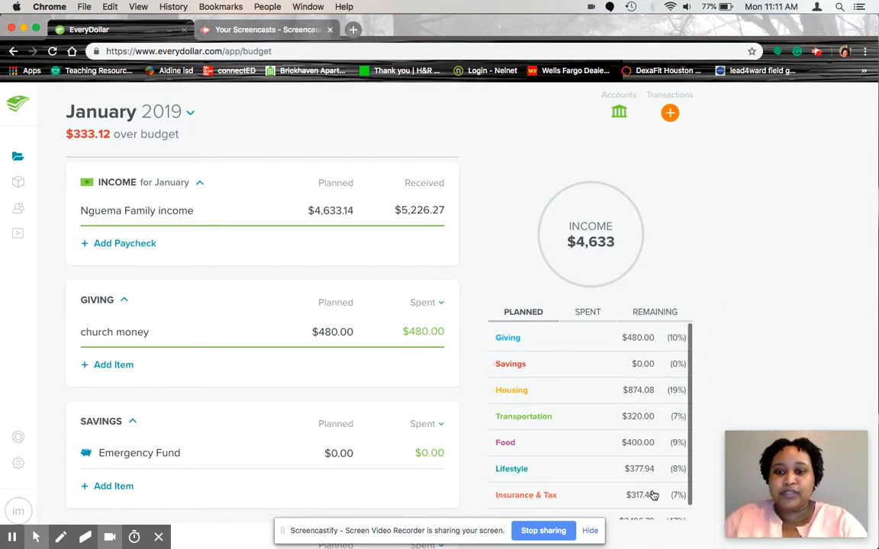
Step: Scroll down past Transportation and Food to the stream energy Housing item
{"action": "scroll", "scroll_direction": "down", "scroll_amount": 3}
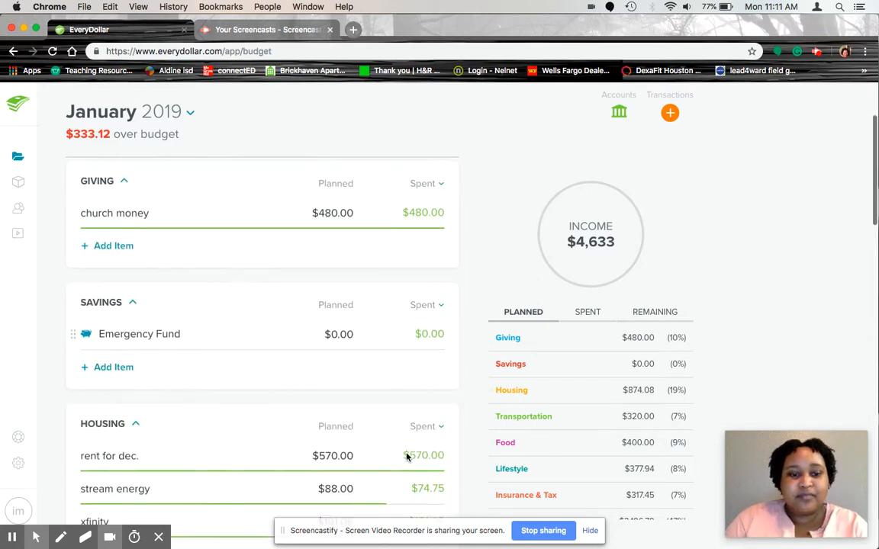
{"action": "scroll", "scroll_direction": "down", "scroll_amount": 3}
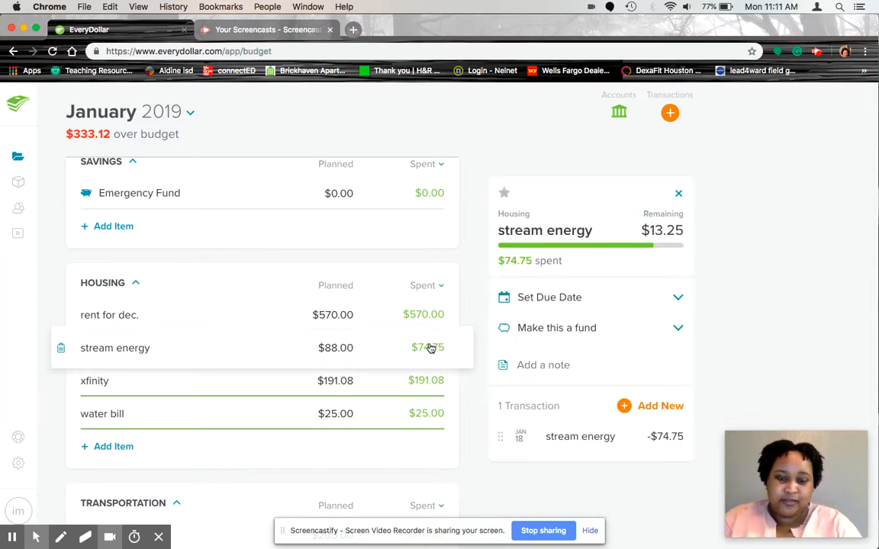
{"action": "mouse_move", "coordinate": [448, 385]}
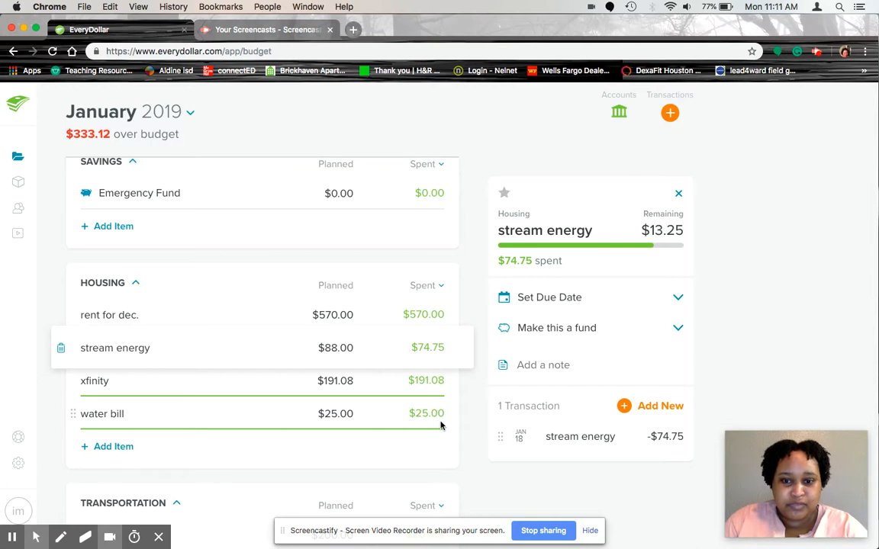
{"action": "scroll", "scroll_direction": "down", "scroll_amount": 3}
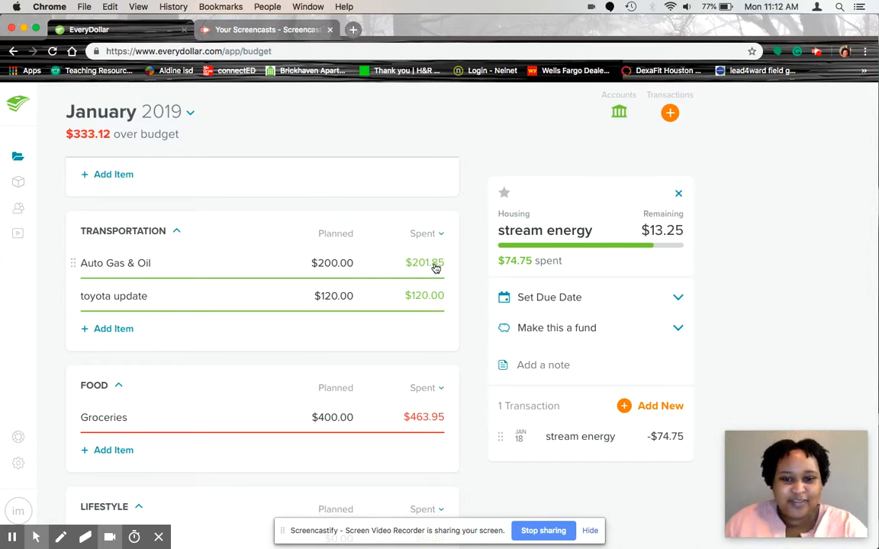
{"action": "mouse_move", "coordinate": [433, 303]}
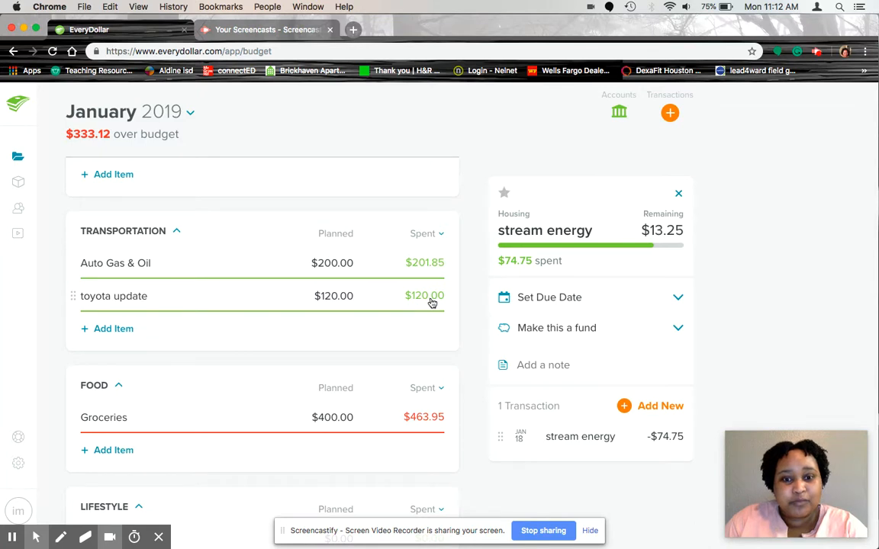
{"action": "scroll", "scroll_direction": "down", "scroll_amount": 3}
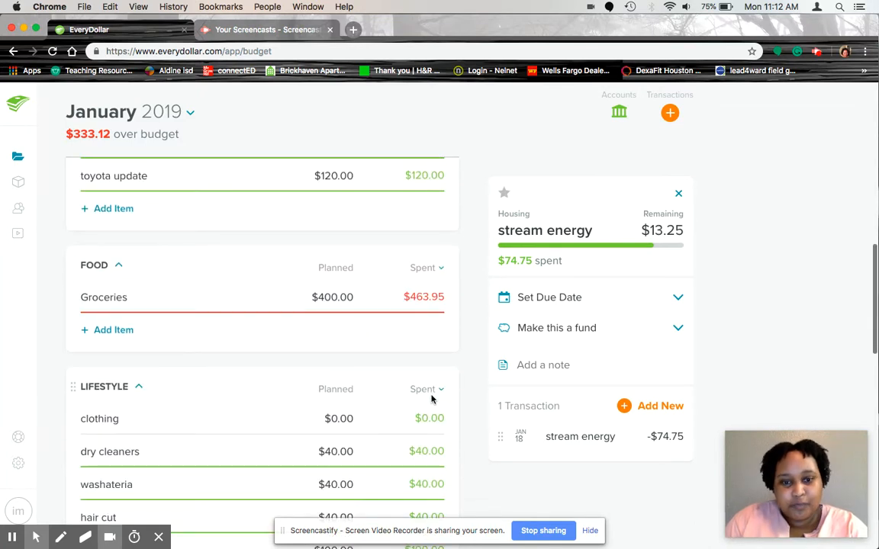
{"action": "mouse_move", "coordinate": [608, 292]}
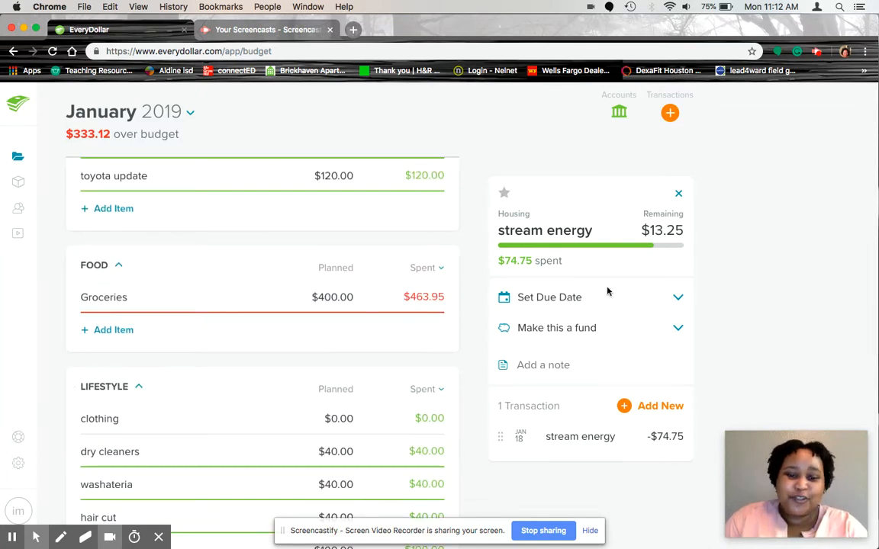
{"action": "left_click", "coordinate": [542, 365]}
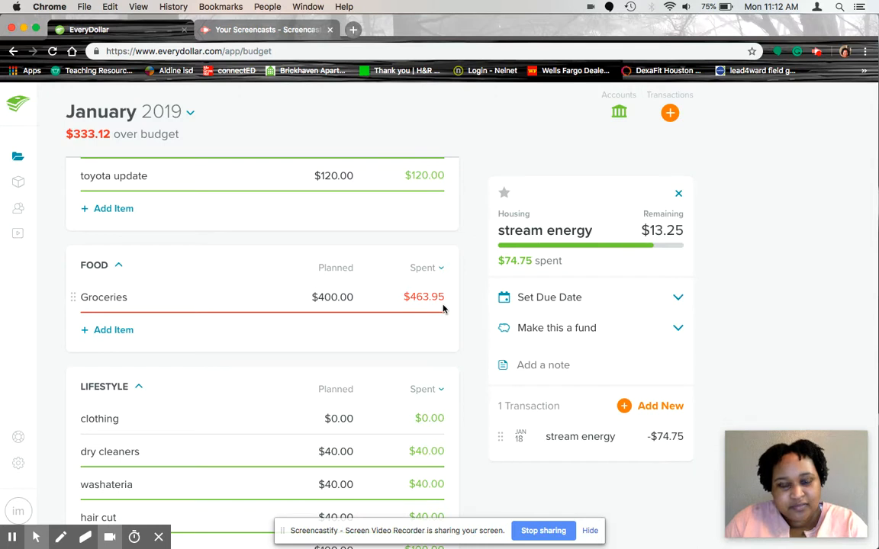
{"action": "scroll", "scroll_direction": "down", "scroll_amount": 3}
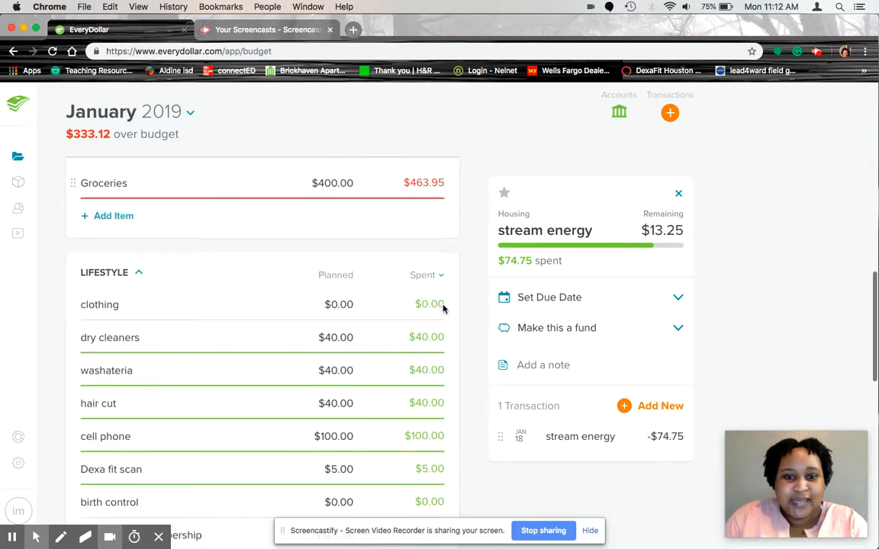
{"action": "scroll", "scroll_direction": "down", "scroll_amount": 3}
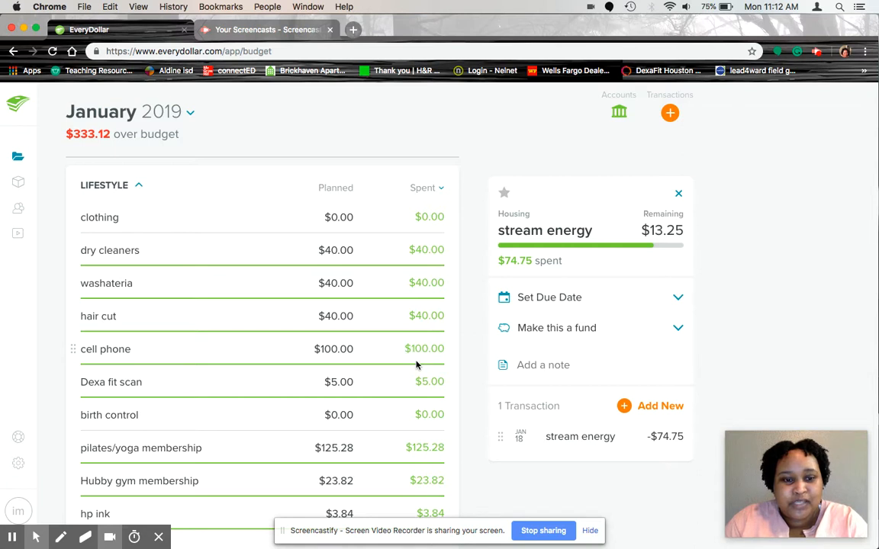
{"action": "scroll", "scroll_direction": "down", "scroll_amount": 3}
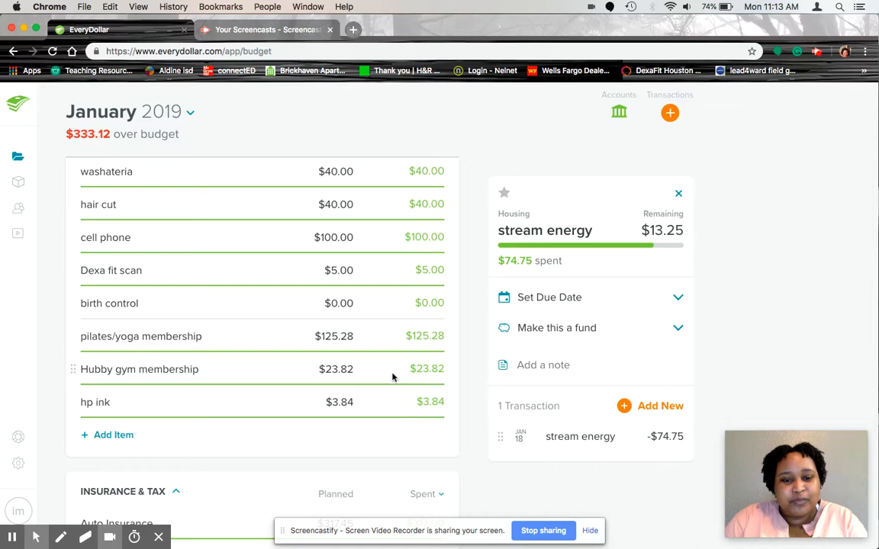
{"action": "mouse_move", "coordinate": [411, 417]}
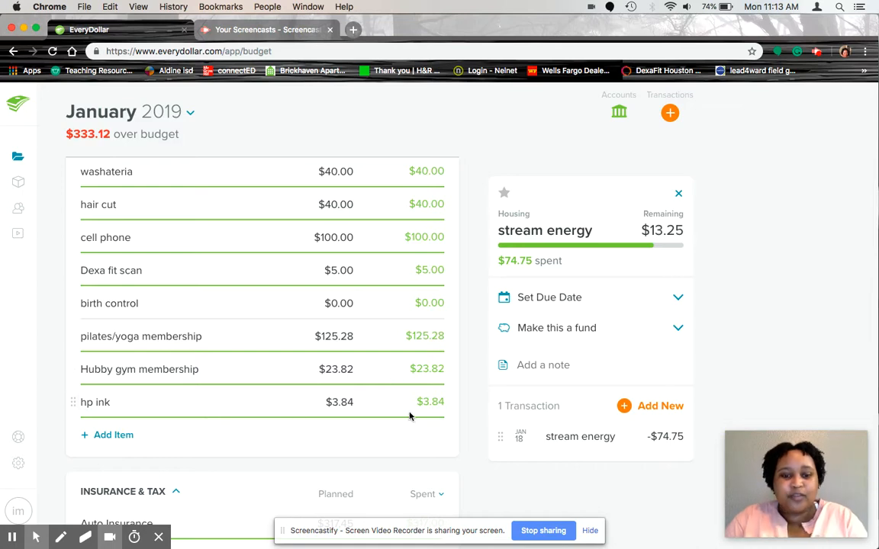
{"action": "scroll", "scroll_direction": "down", "scroll_amount": 3}
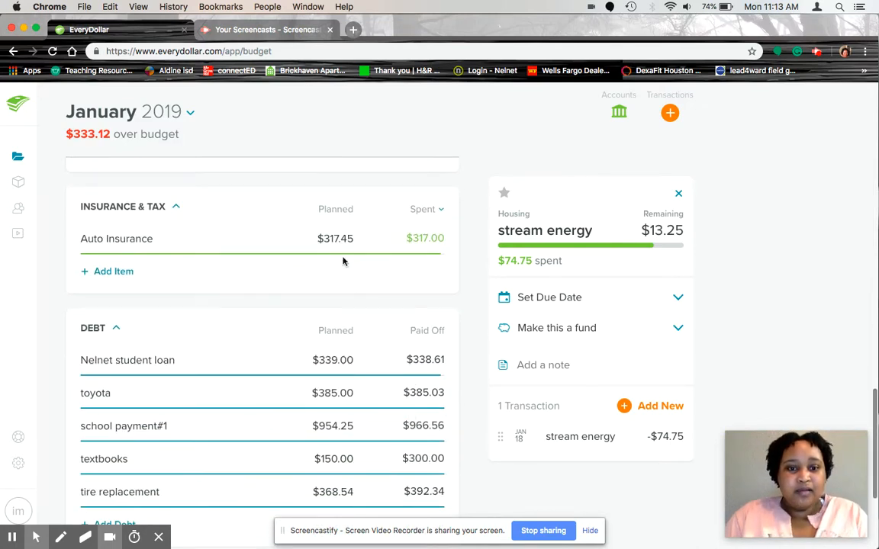
{"action": "mouse_move", "coordinate": [418, 217]}
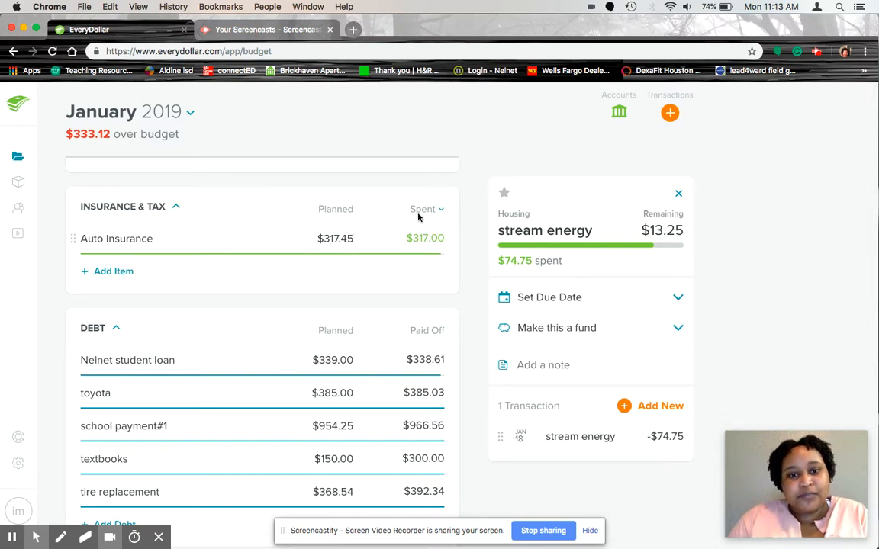
{"action": "scroll", "scroll_direction": "down", "scroll_amount": 3}
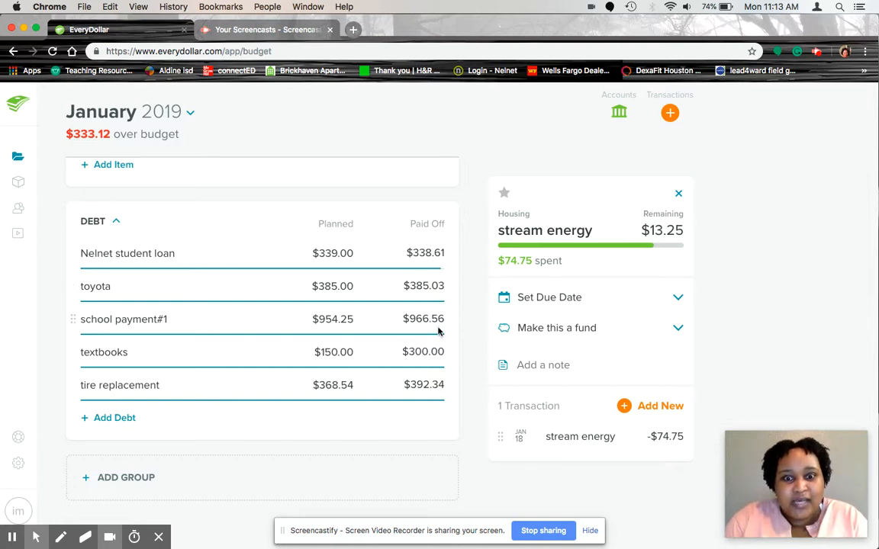
{"action": "mouse_move", "coordinate": [410, 330]}
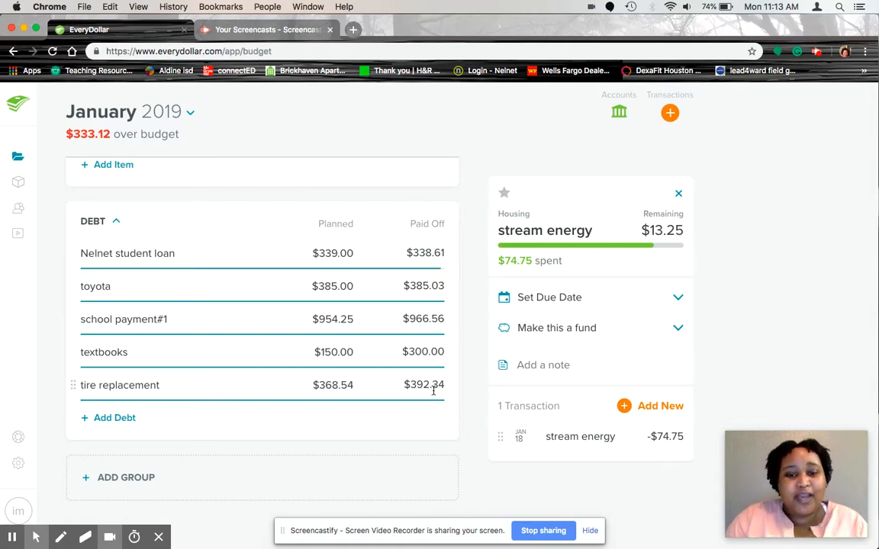
Step: Enter 463.95 as the planned Groceries amount to match actual spending
{"action": "scroll", "scroll_direction": "down", "scroll_amount": 3}
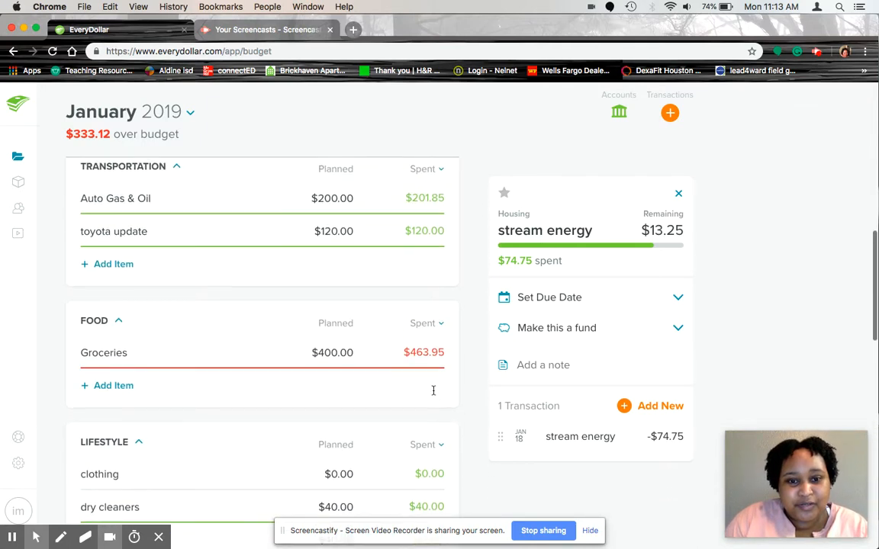
{"action": "left_click", "coordinate": [104, 353]}
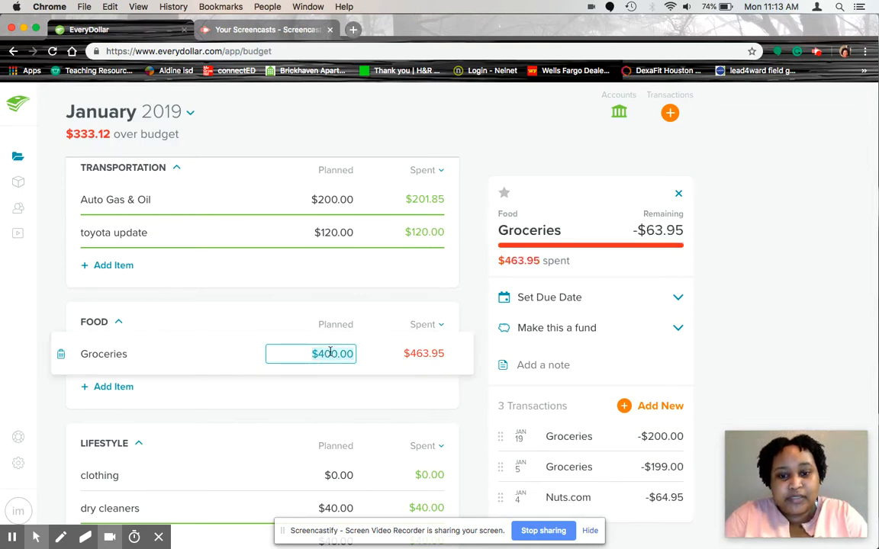
{"action": "type", "text": "463.95"}
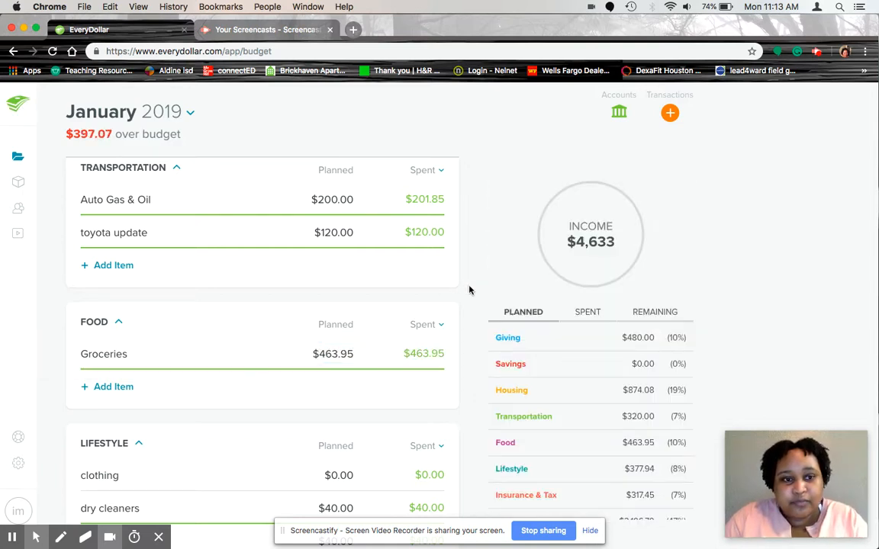
{"action": "scroll", "scroll_direction": "up", "scroll_amount": 3}
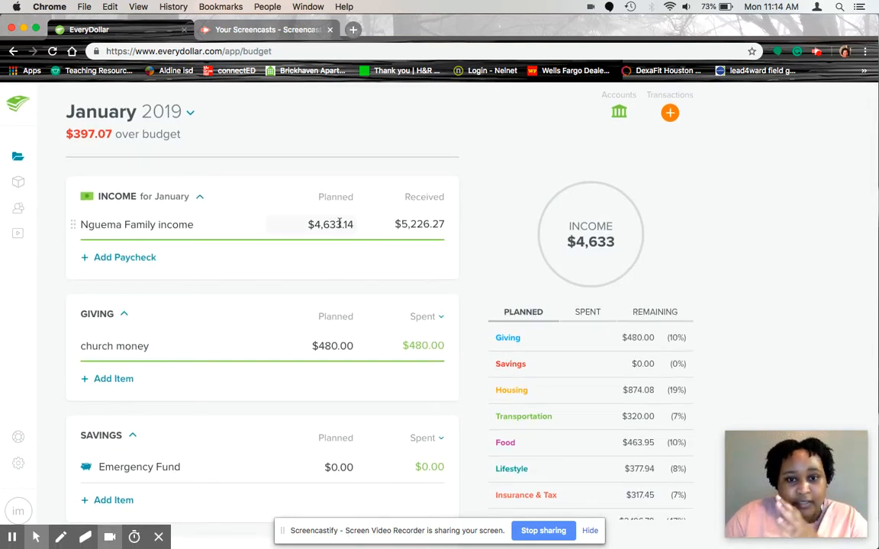
Step: Change the planned family income to $5,226.27, matching the amount received
{"action": "left_click", "coordinate": [137, 224]}
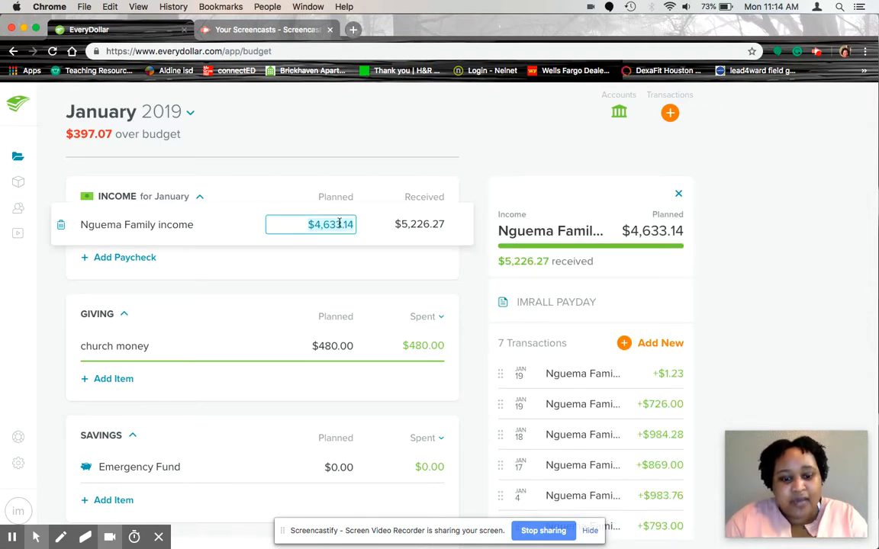
{"action": "type", "text": "22"}
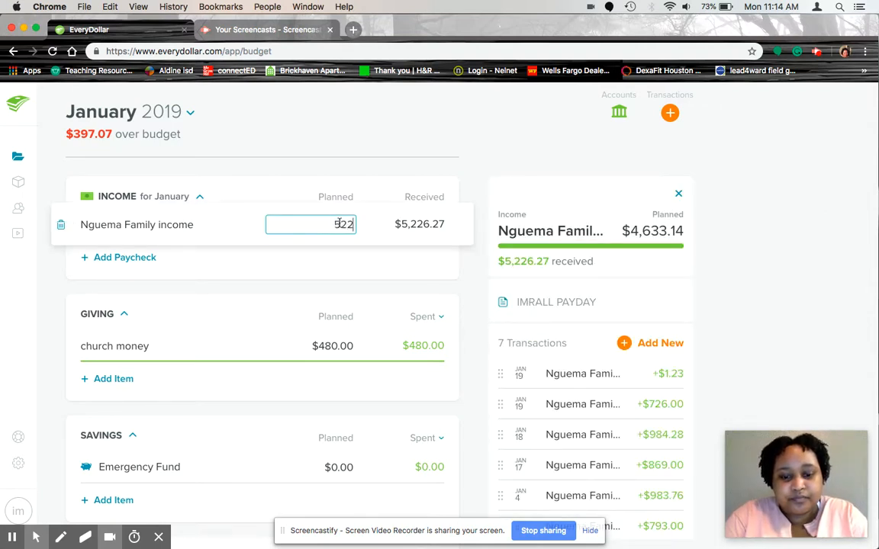
{"action": "type", "text": "5226.27"}
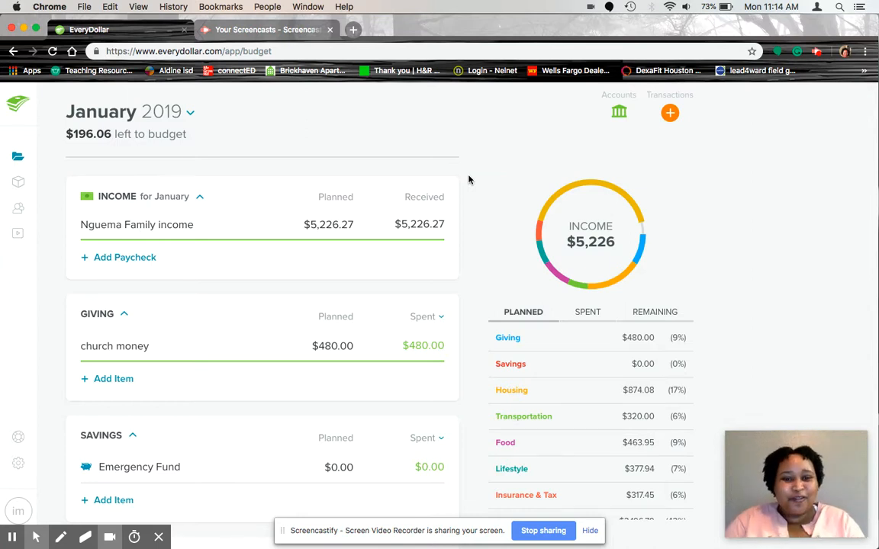
{"action": "mouse_move", "coordinate": [114, 141]}
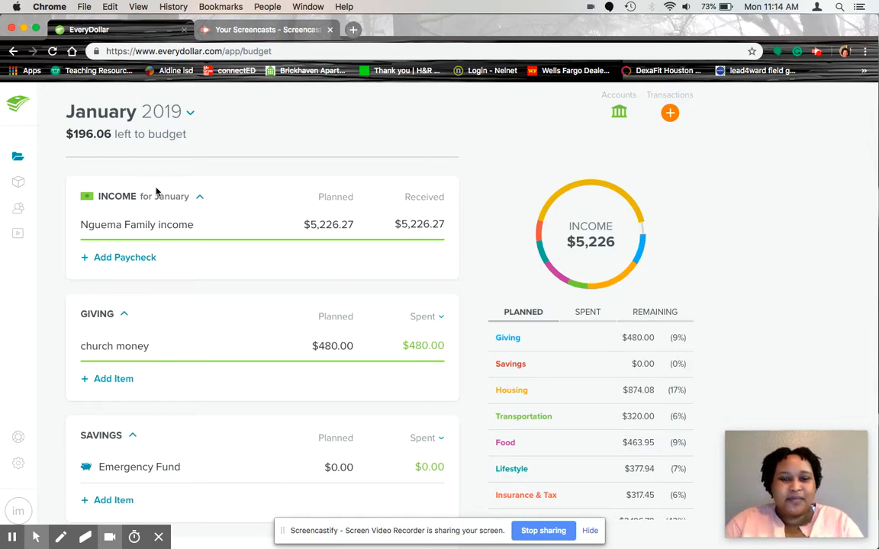
{"action": "scroll", "scroll_direction": "down", "scroll_amount": 3}
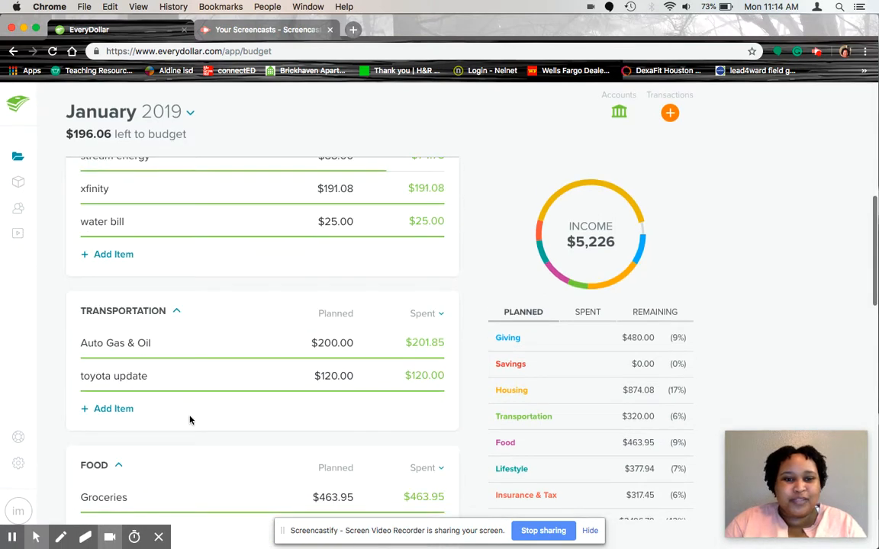